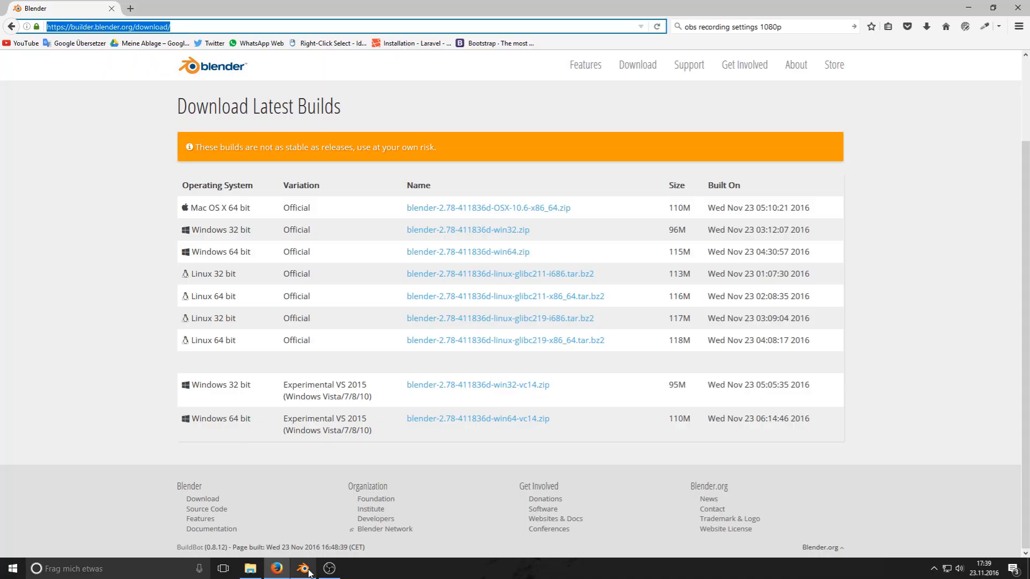
# Switch from Firefox's latest builds page back to Blender via the taskbar.
pyautogui.click(303, 569)
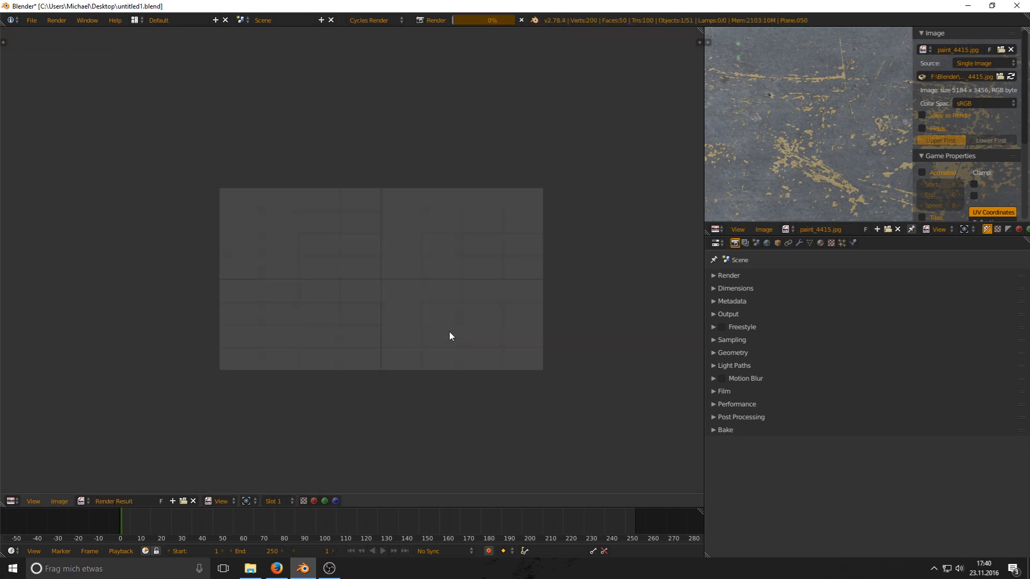
# Cancel the running Cycles render to return to the textured-plane scene.
pyautogui.click(433, 20)
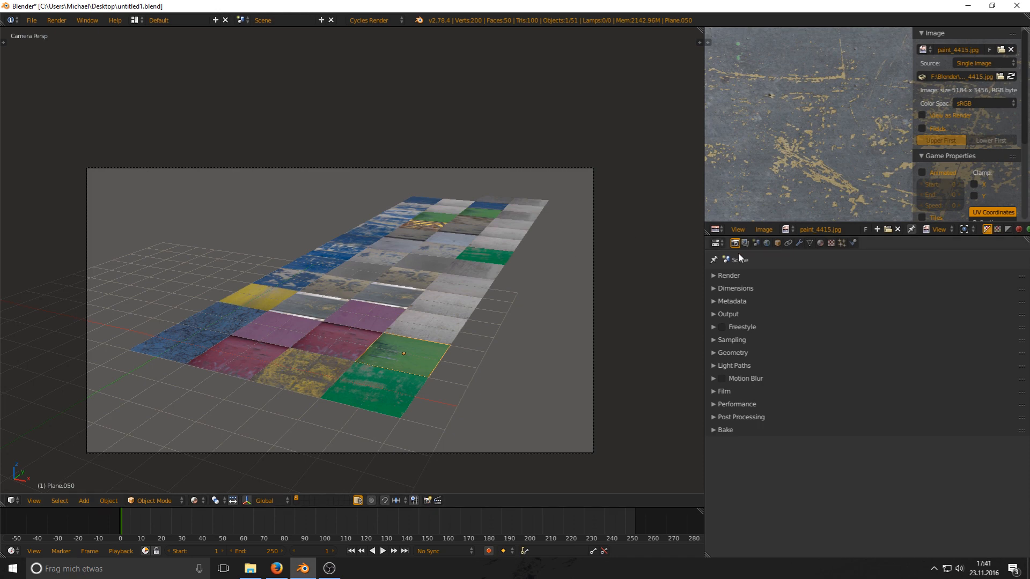
# Enable Simplify in Scene properties, keeping the 2048 viewport texture limit.
pyautogui.click(756, 243)
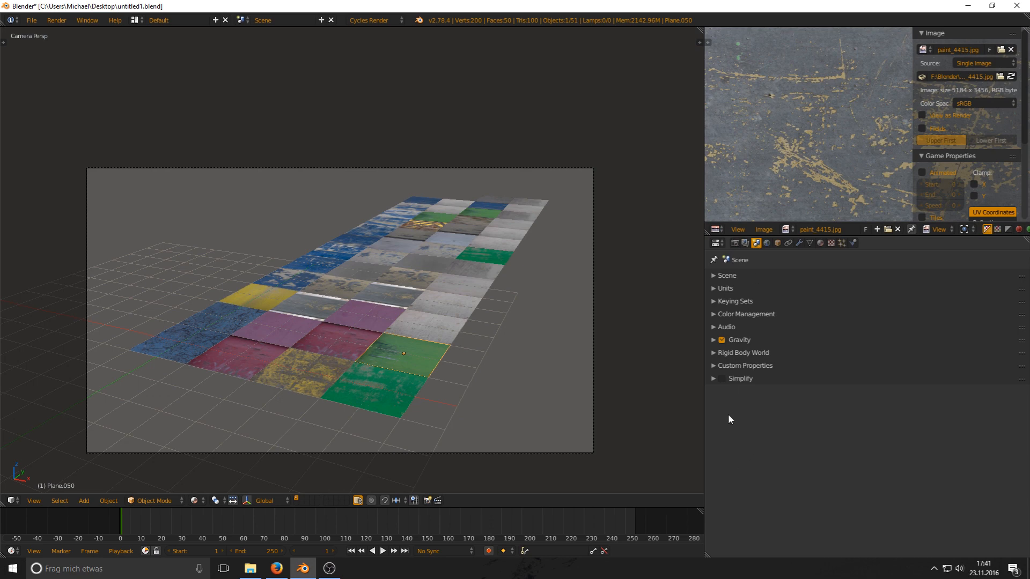
pyautogui.click(713, 378)
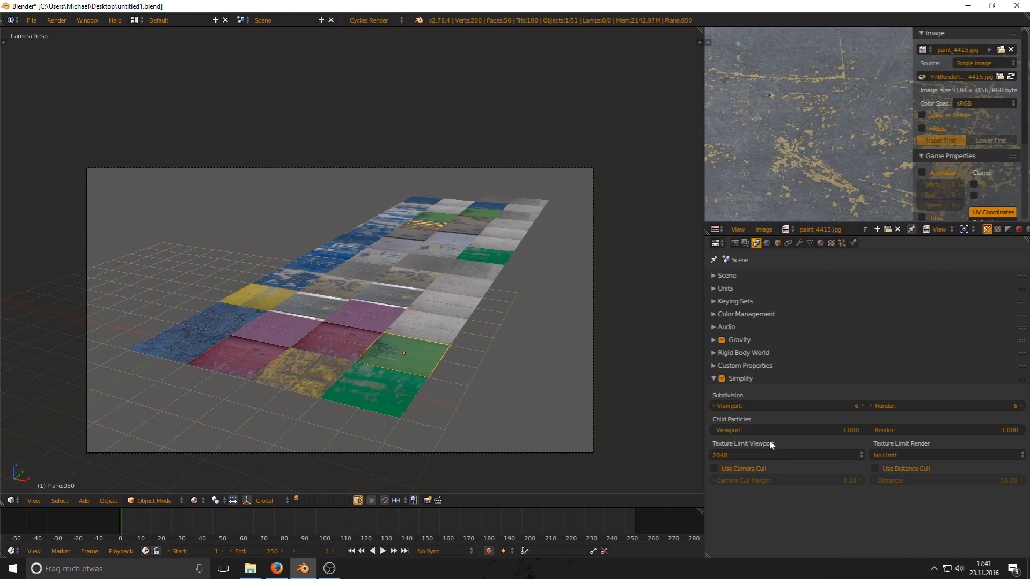
pyautogui.moveTo(926, 456)
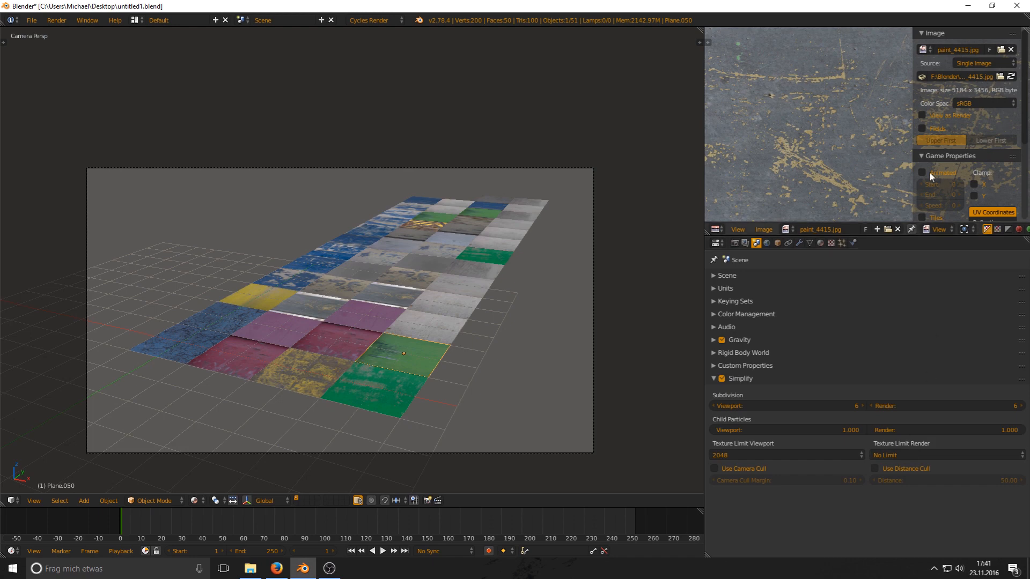
pyautogui.moveTo(821, 130)
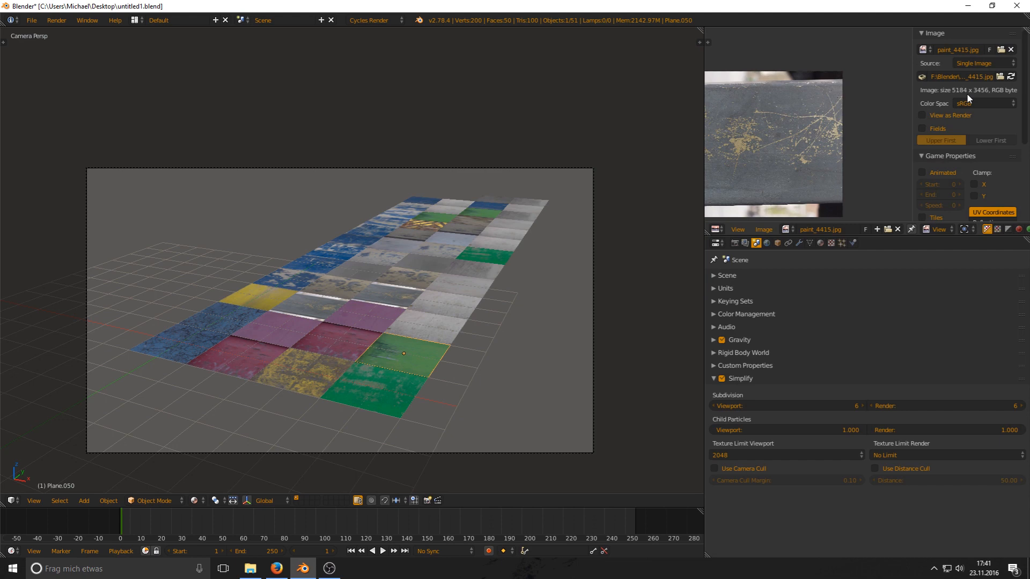
pyautogui.moveTo(838, 203)
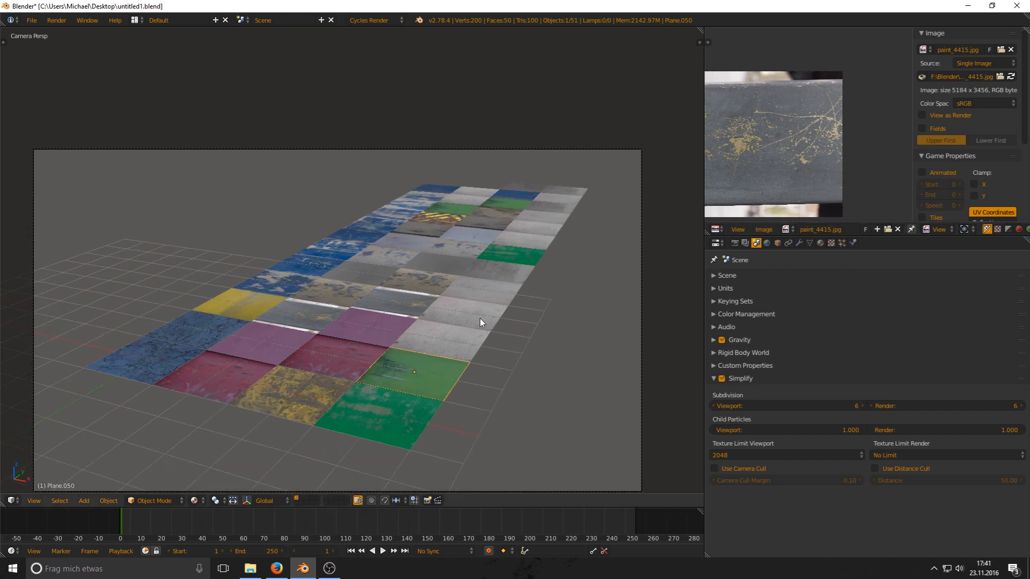
# Set Texture Limit Render to 2048 and render the frame with F12.
pyautogui.click(948, 455)
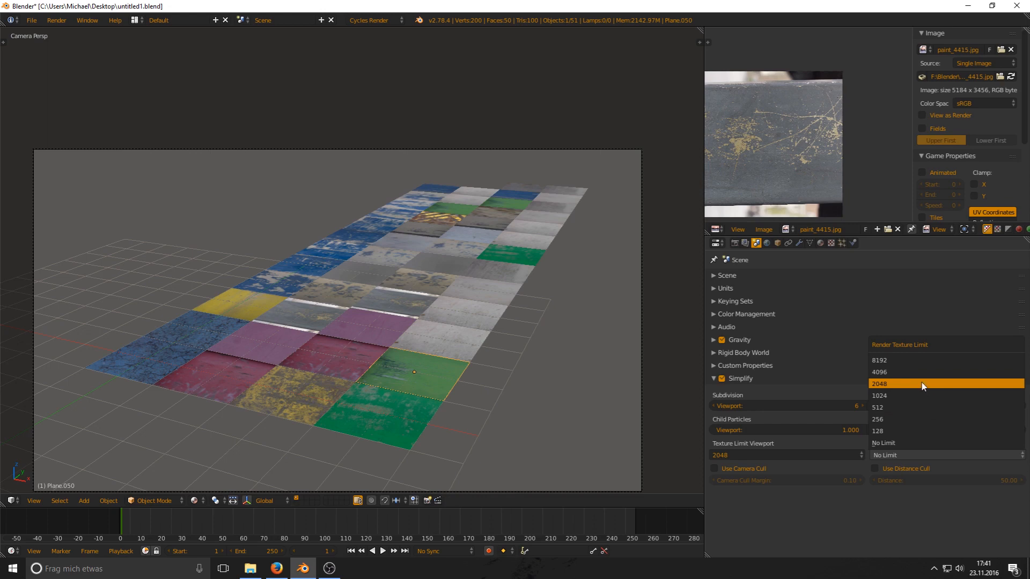
pyautogui.click(900, 383)
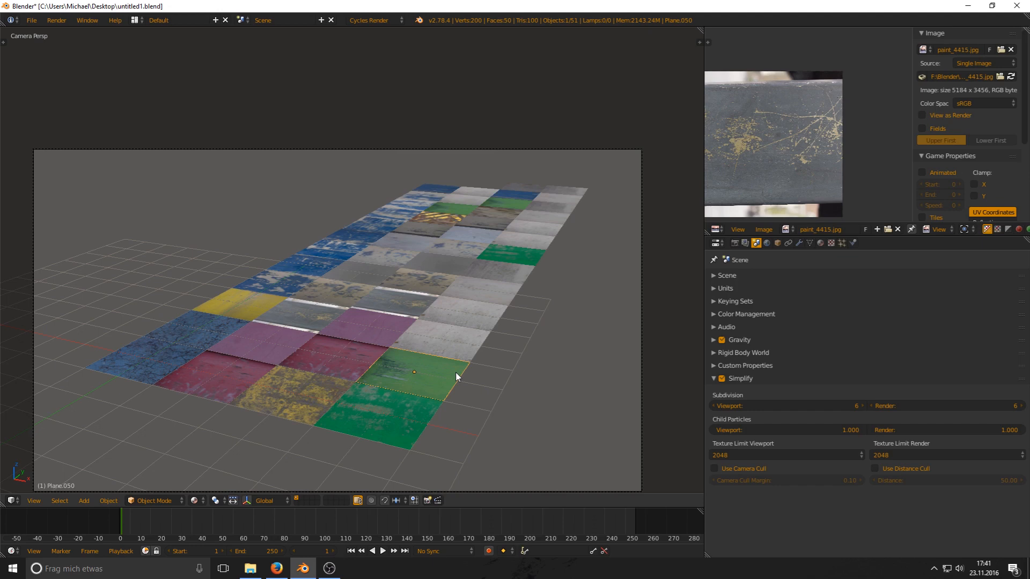
pyautogui.press('F12')
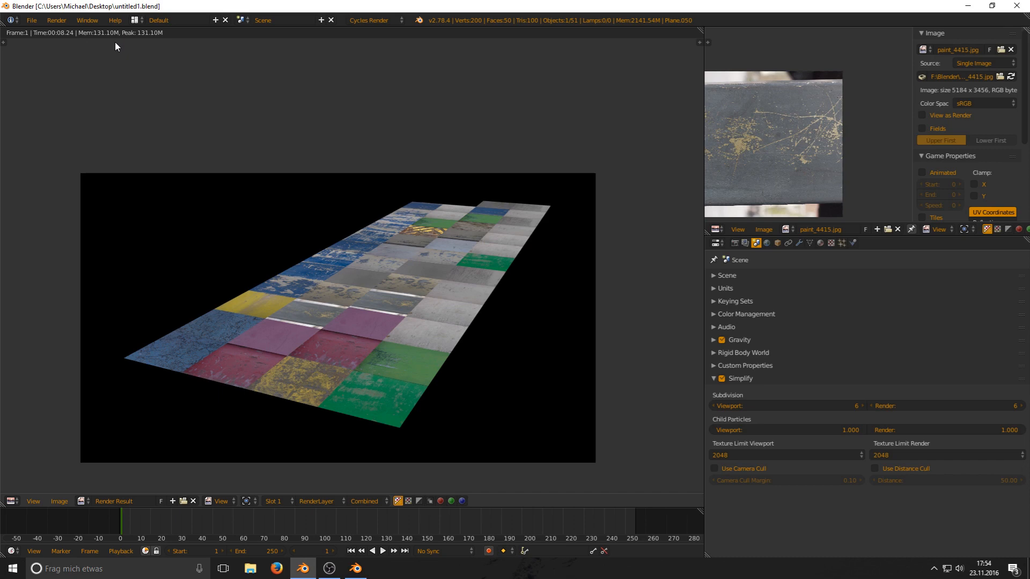
pyautogui.moveTo(277, 224)
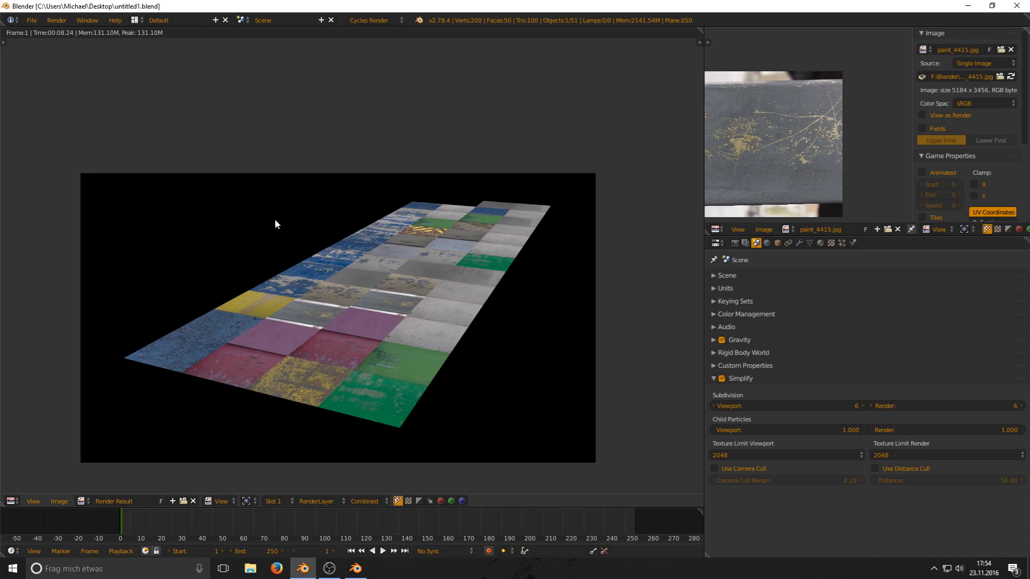
pyautogui.moveTo(338, 272)
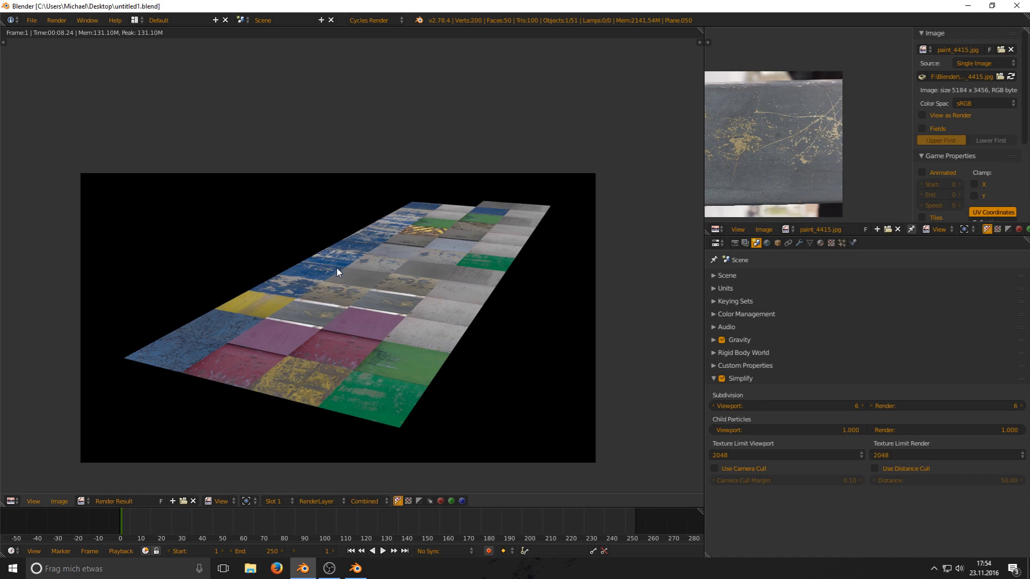